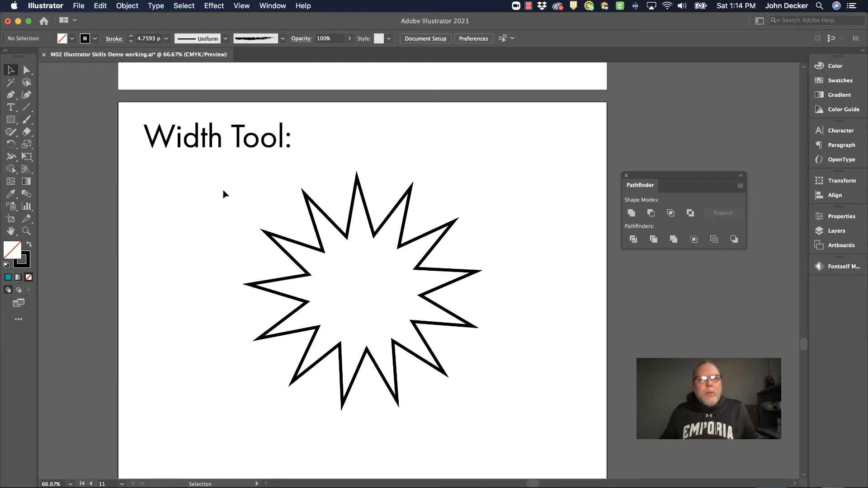
{"action": "mouse_move", "coordinate": [209, 190]}
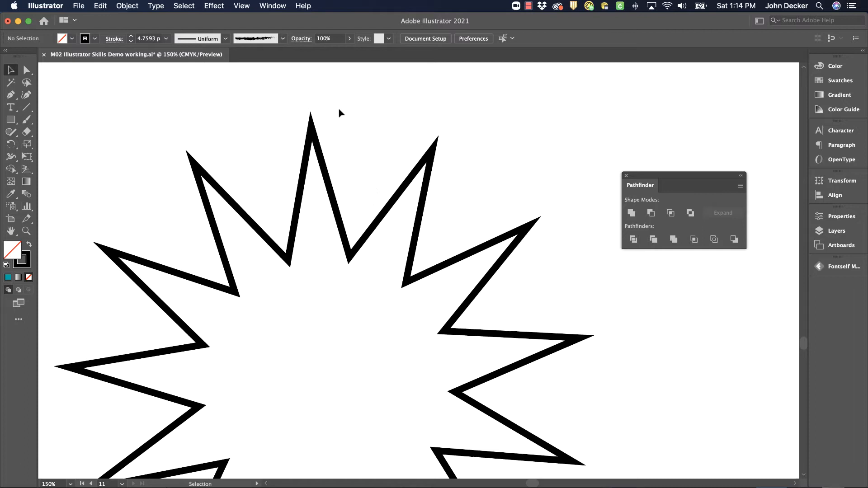
{"action": "mouse_move", "coordinate": [216, 134]}
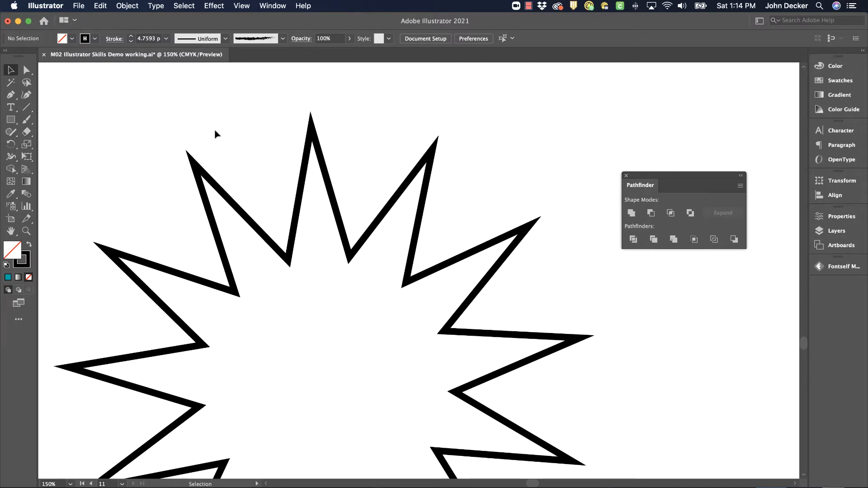
{"action": "mouse_move", "coordinate": [83, 141]}
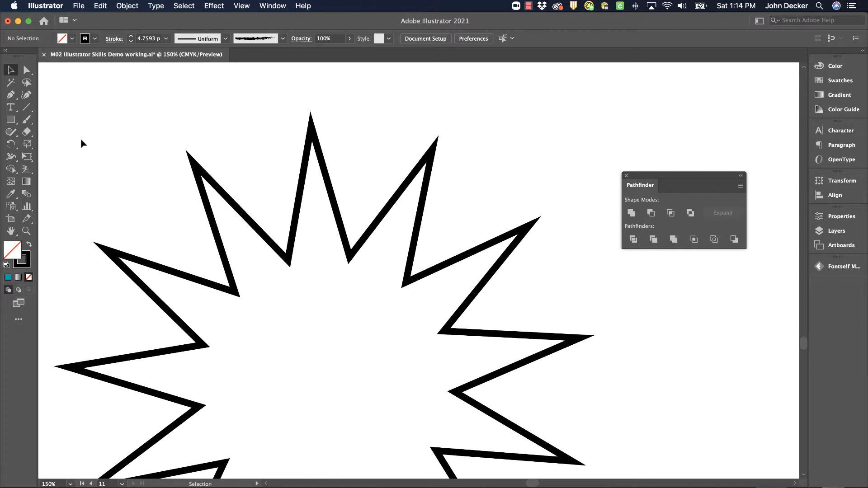
{"action": "mouse_move", "coordinate": [123, 99]}
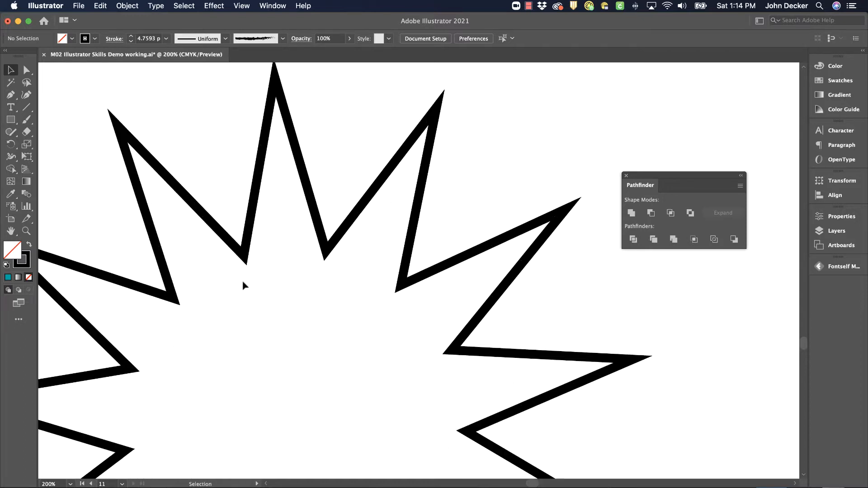
- Select the star burst outline and switch to the Width Tool
{"action": "scroll", "scroll_direction": "down", "scroll_amount": 3}
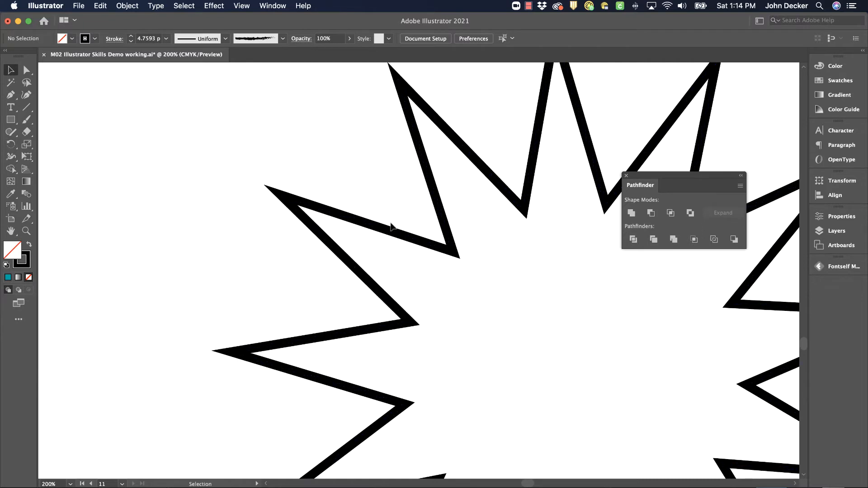
{"action": "mouse_move", "coordinate": [325, 205]}
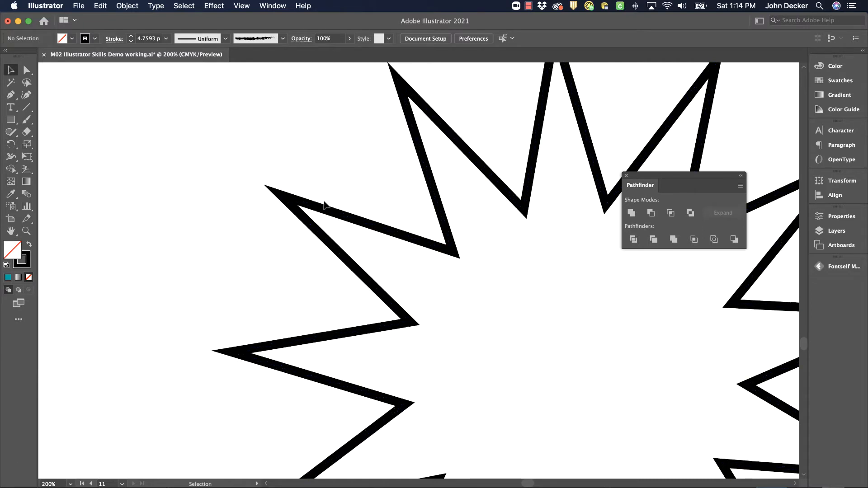
{"action": "mouse_move", "coordinate": [346, 218]}
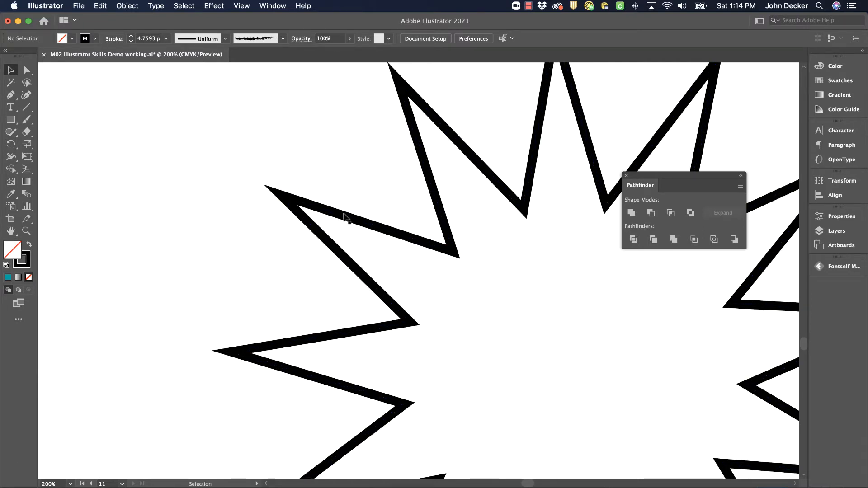
{"action": "mouse_move", "coordinate": [359, 222]}
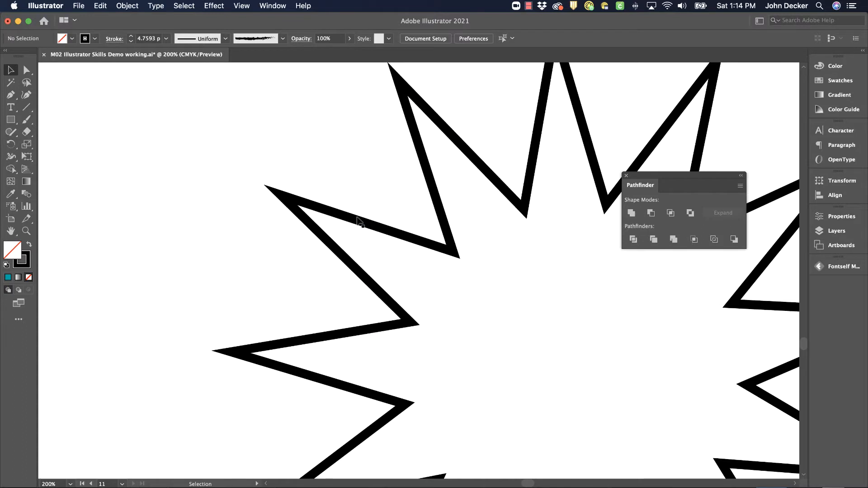
{"action": "left_click", "coordinate": [355, 210]}
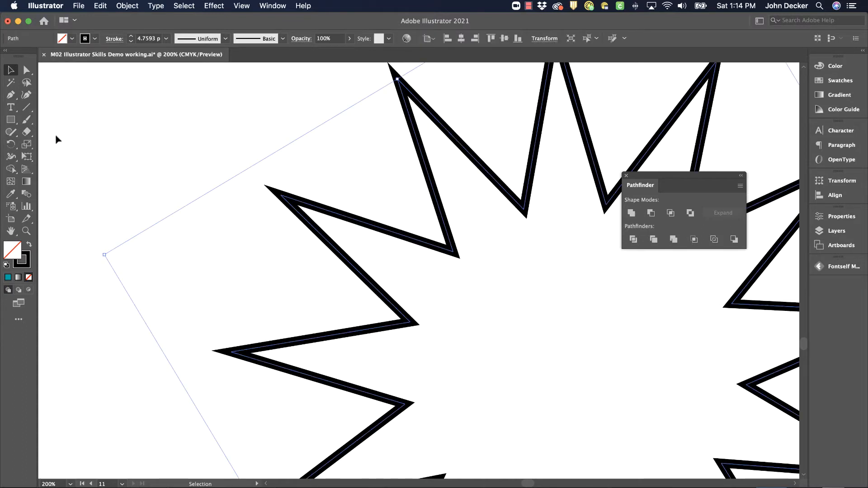
{"action": "mouse_move", "coordinate": [11, 157]}
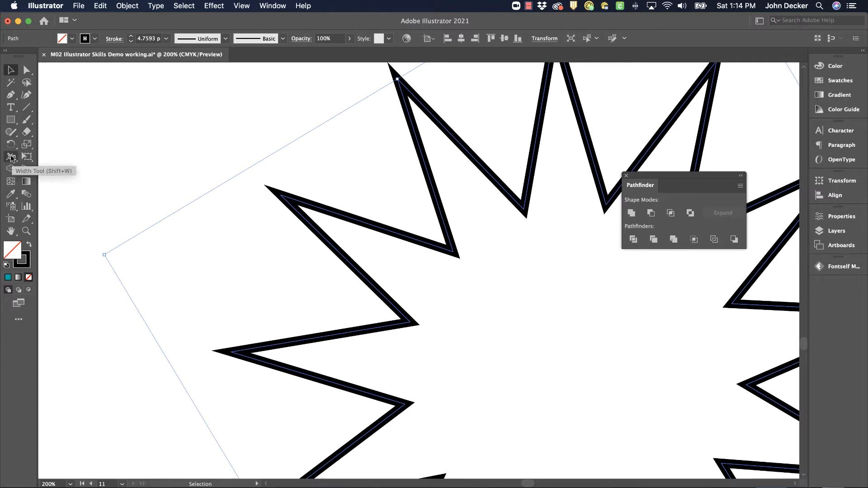
{"action": "left_click", "coordinate": [10, 157]}
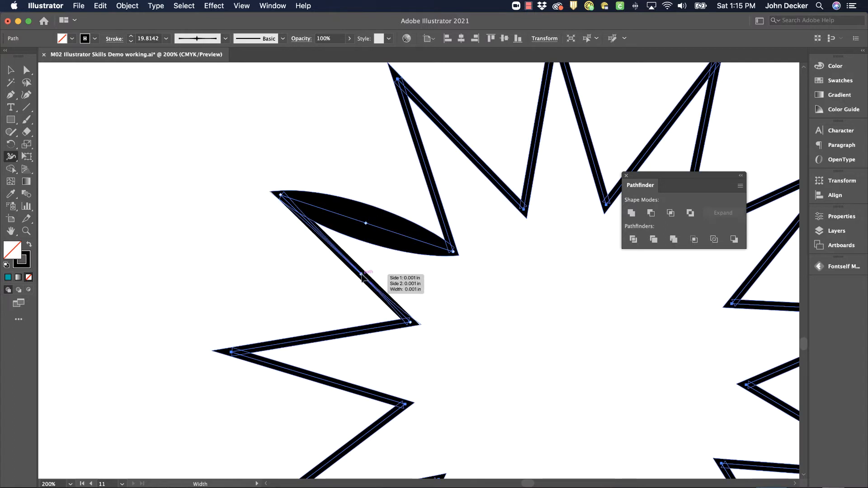
{"action": "mouse_move", "coordinate": [494, 277]}
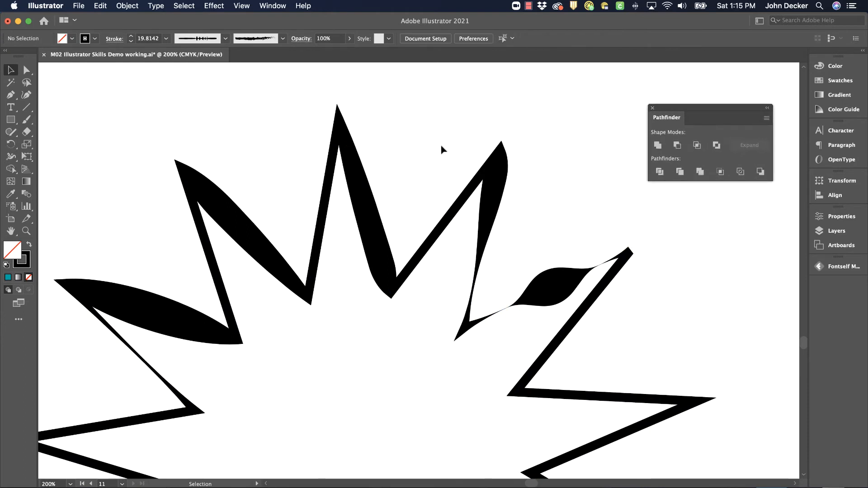
{"action": "mouse_move", "coordinate": [382, 199]}
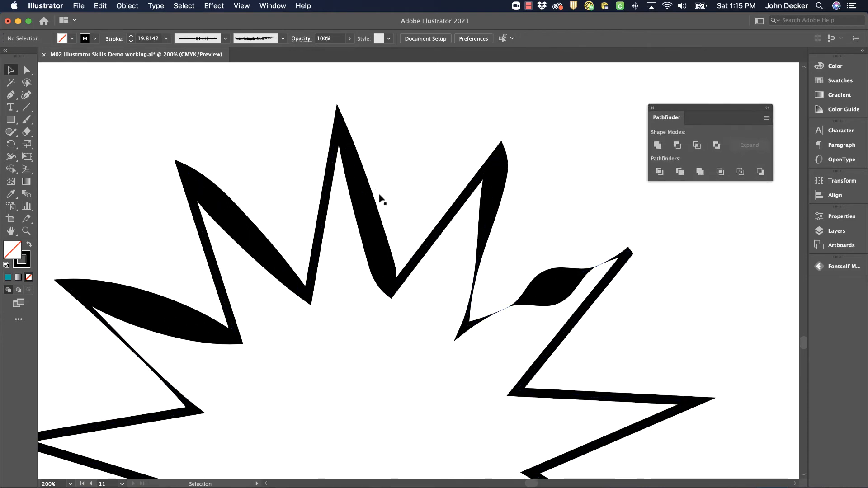
{"action": "mouse_move", "coordinate": [133, 145]}
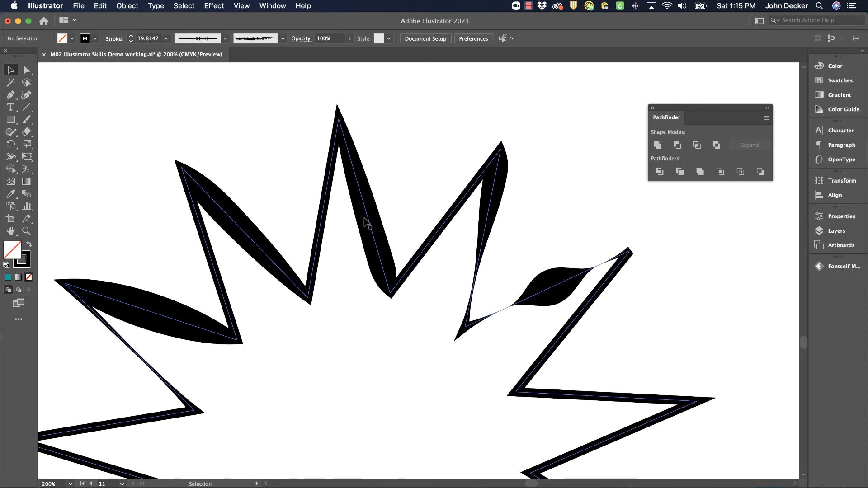
{"action": "mouse_move", "coordinate": [393, 291]}
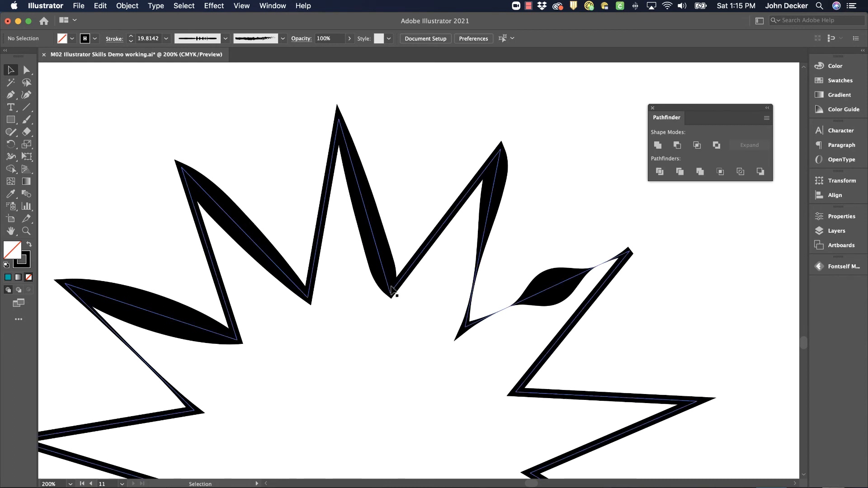
{"action": "left_click", "coordinate": [123, 141]}
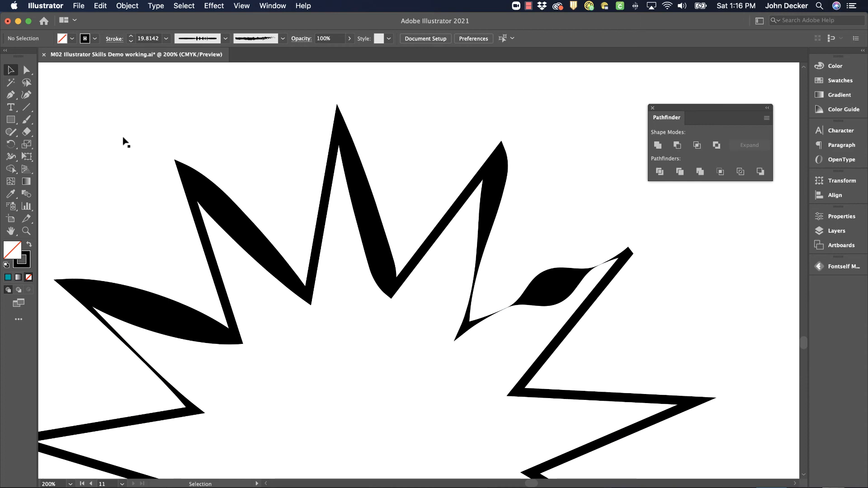
{"action": "mouse_move", "coordinate": [139, 133]}
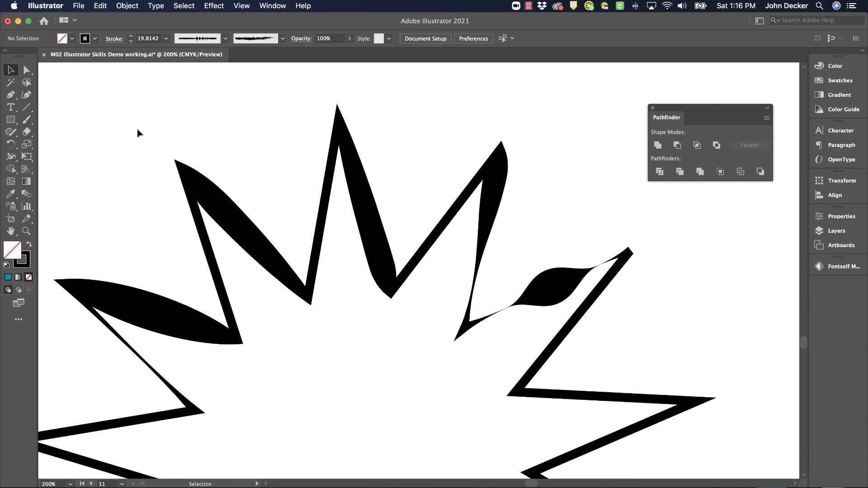